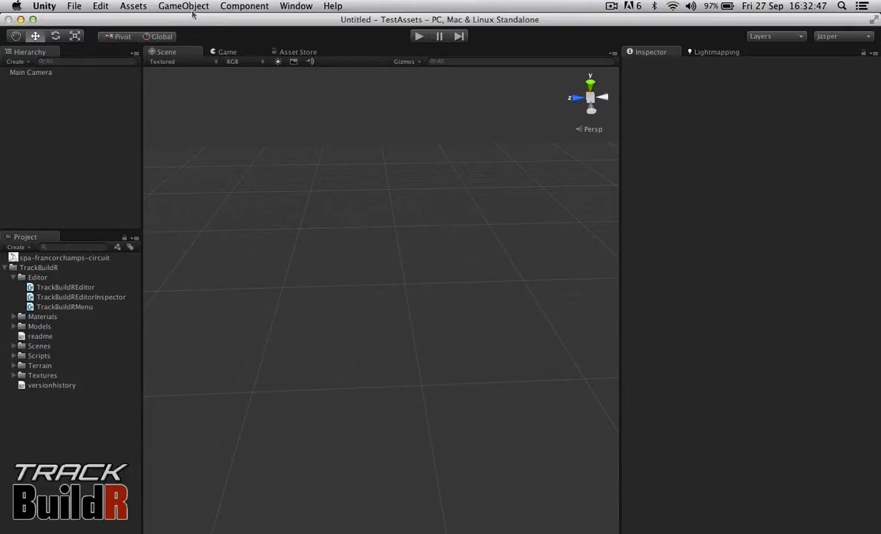
# Create a new BuildR track and enable Show Diagram in its Diagram Image settings
pyautogui.click(184, 6)
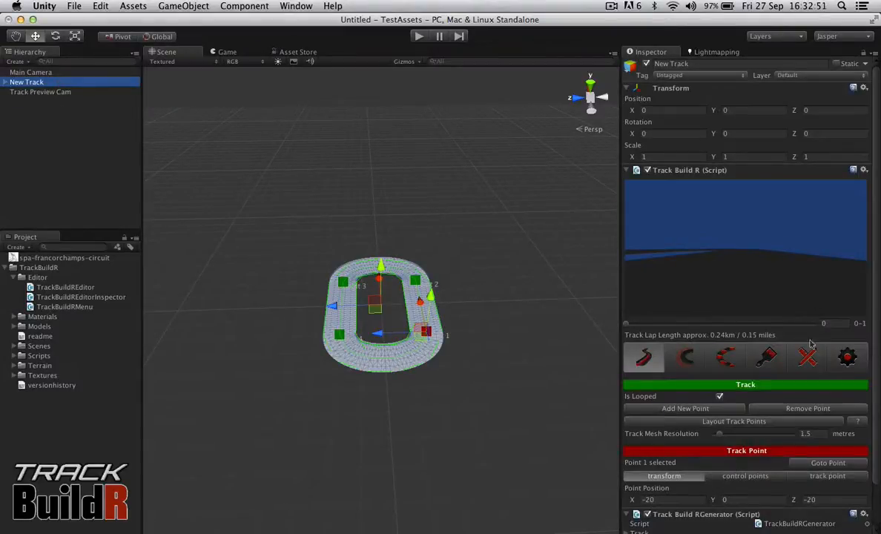
pyautogui.click(806, 357)
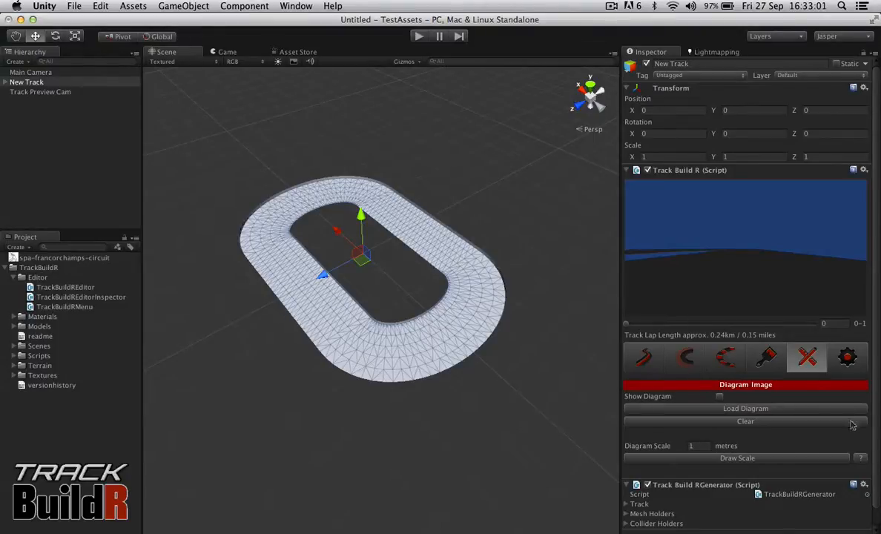
pyautogui.click(717, 394)
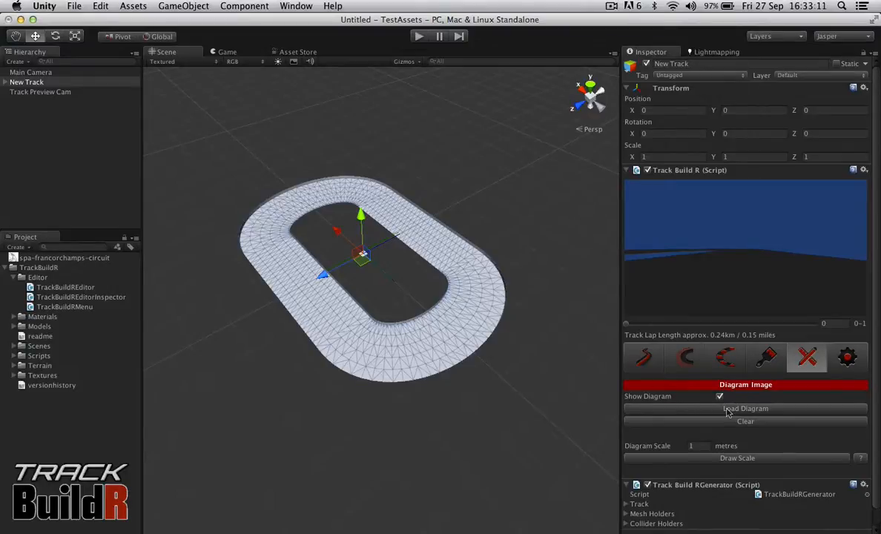
# Start Load Diagram and browse through Users and TestAssets toward the project's Assets folder
pyautogui.click(745, 409)
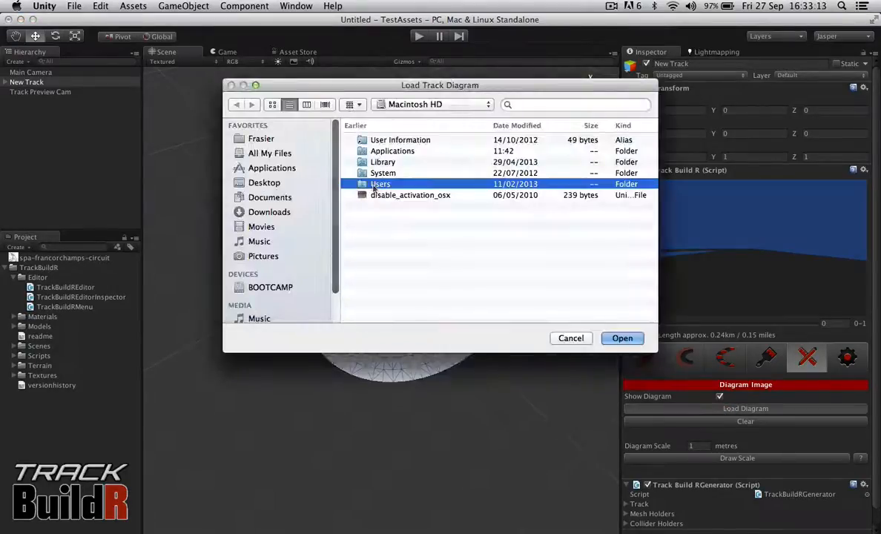
pyautogui.doubleClick(380, 184)
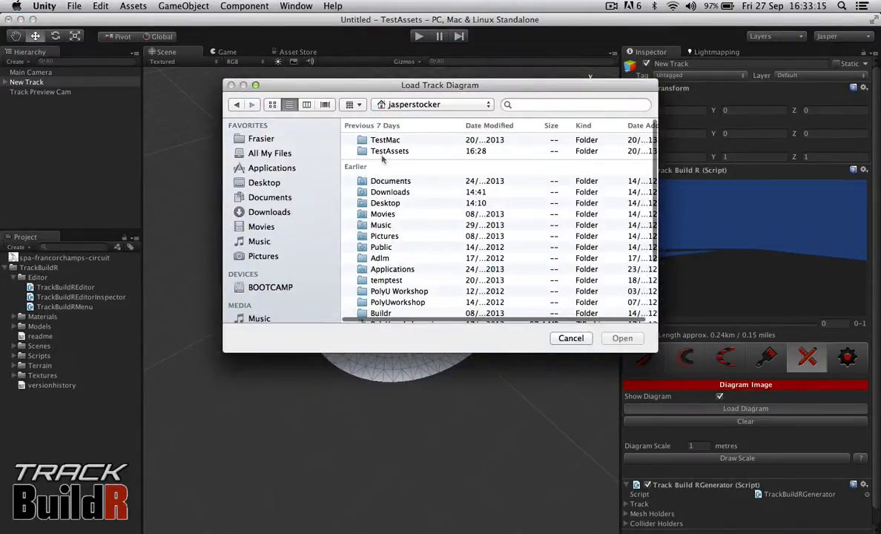
pyautogui.doubleClick(389, 151)
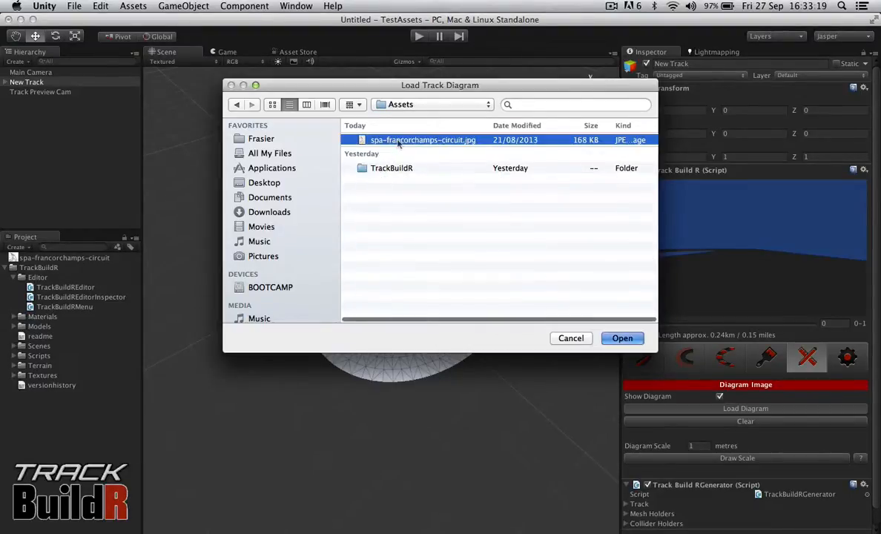
# Load spa-francorchamps-circuit.jpg as the track's diagram image
pyautogui.click(622, 338)
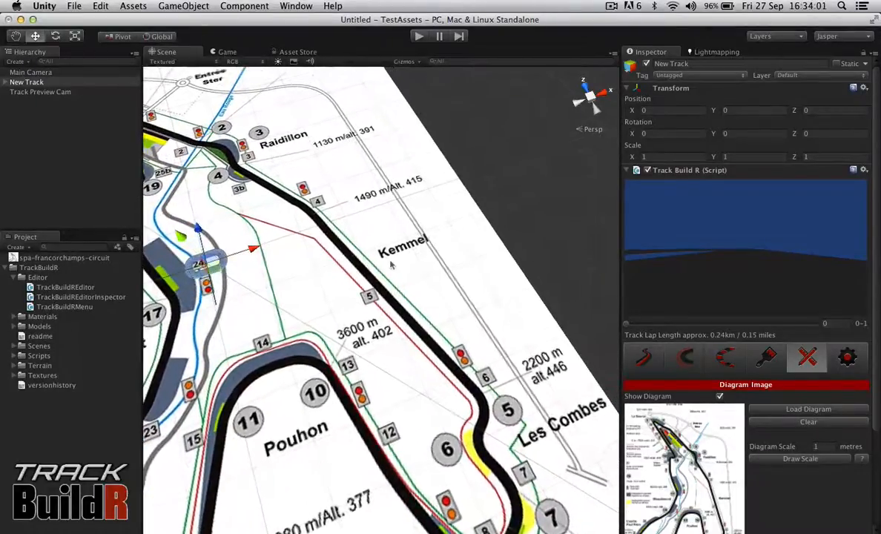
pyautogui.moveTo(480, 364)
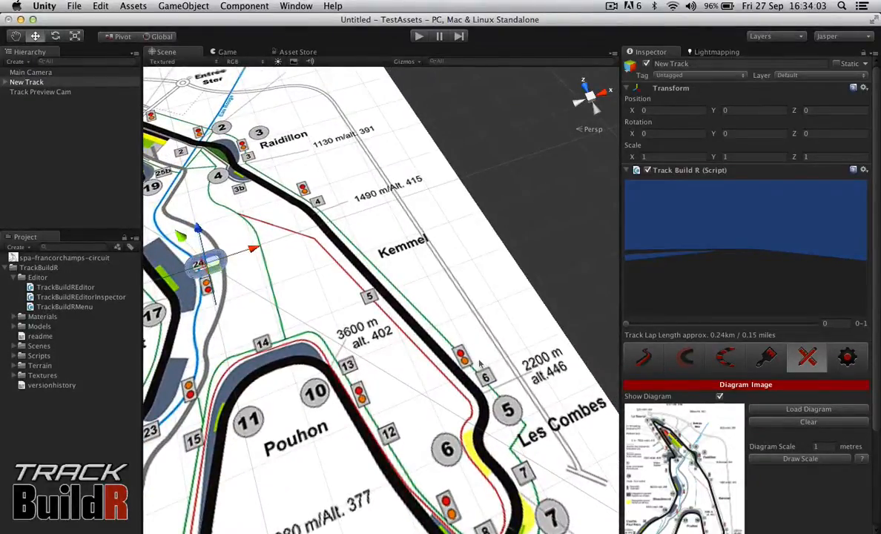
pyautogui.moveTo(792, 434)
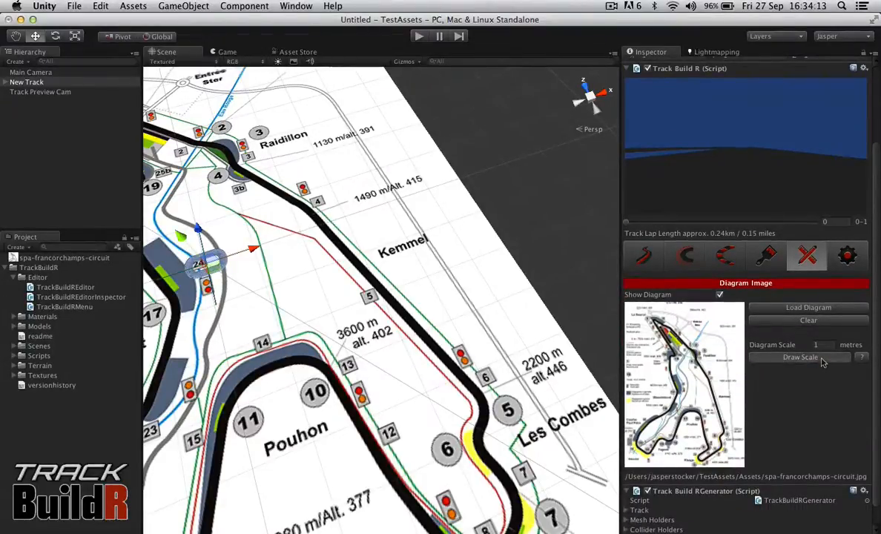
pyautogui.click(799, 356)
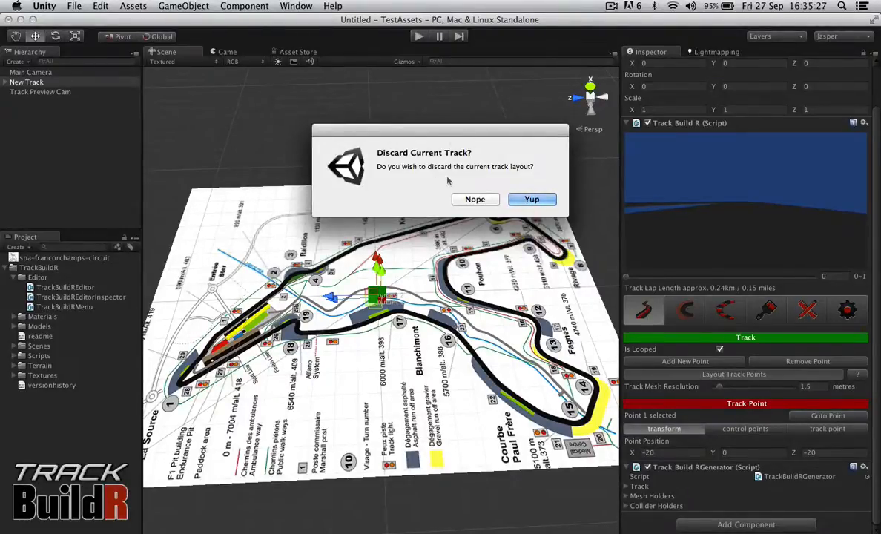
pyautogui.moveTo(494, 176)
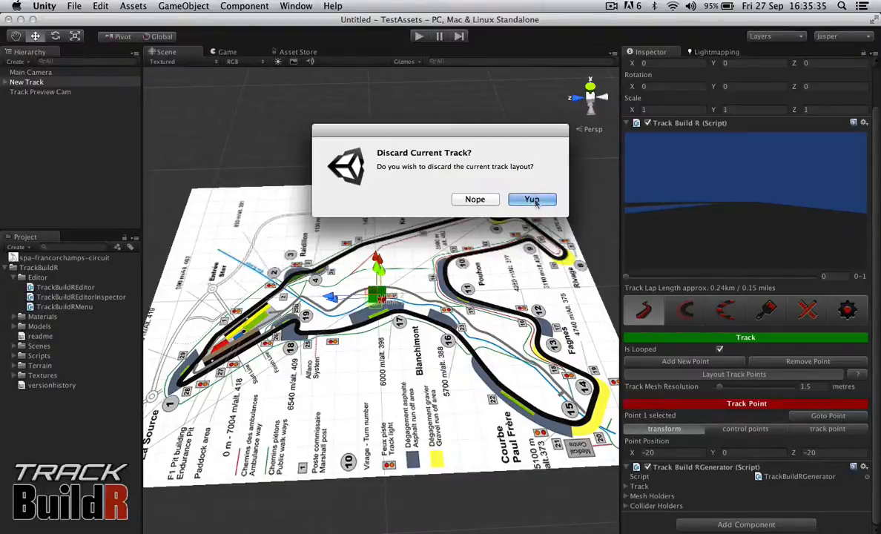
# Discard the old layout and trace new track points around the Spa circuit outline, then stop layout
pyautogui.click(531, 199)
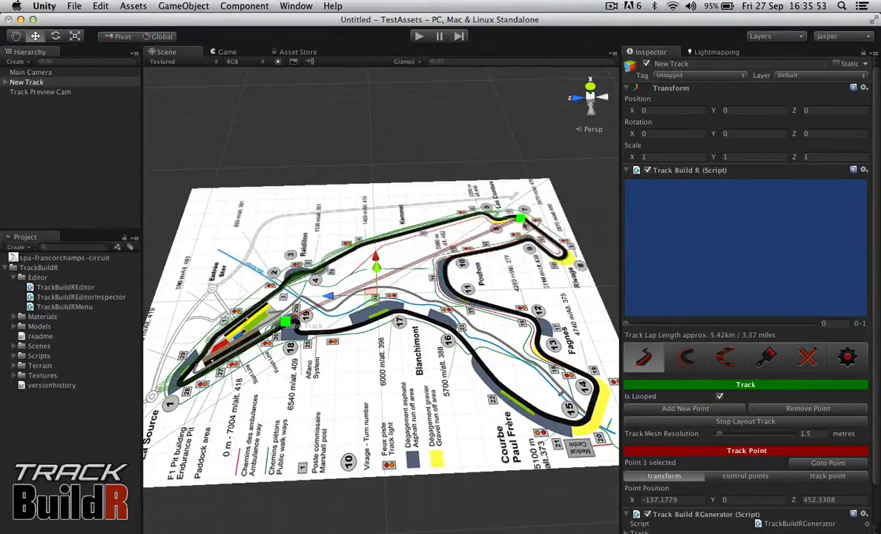
pyautogui.moveTo(519, 219); pyautogui.dragTo(563, 246)
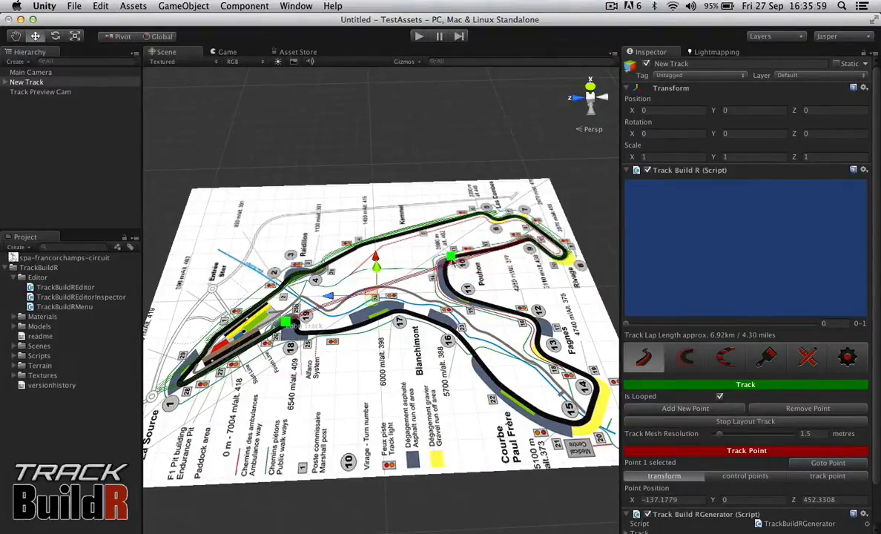
pyautogui.moveTo(451, 258); pyautogui.dragTo(454, 295)
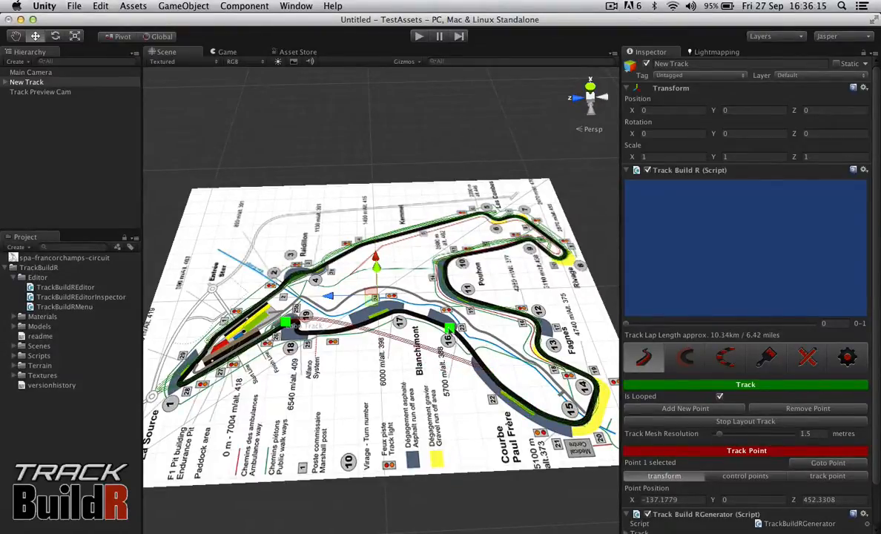
pyautogui.moveTo(448, 329); pyautogui.dragTo(393, 311)
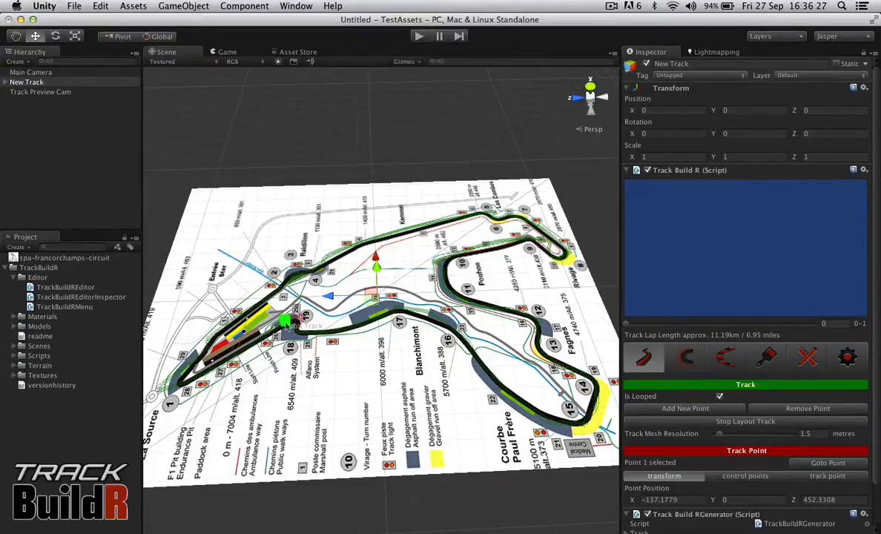
pyautogui.click(734, 421)
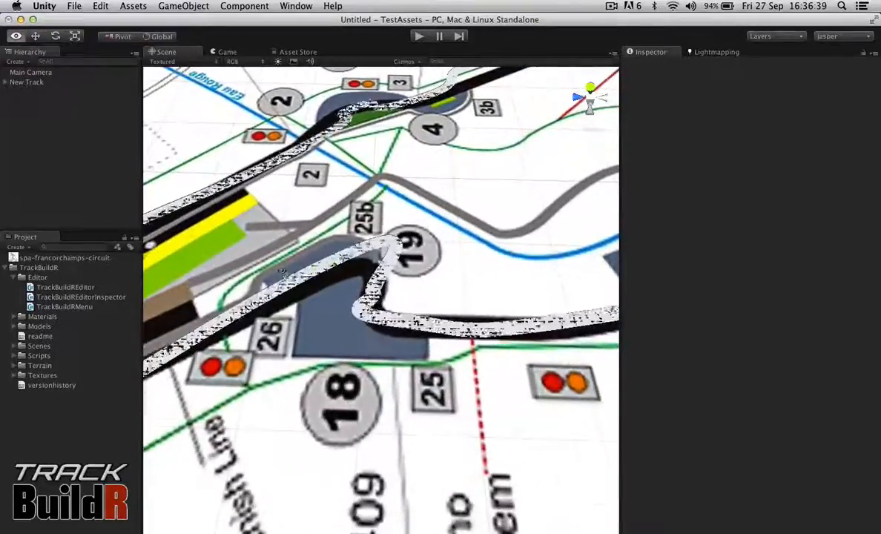
# Add a track point and adjust curve handles so the hairpin hugs corners 18 and 19
pyautogui.click(27, 82)
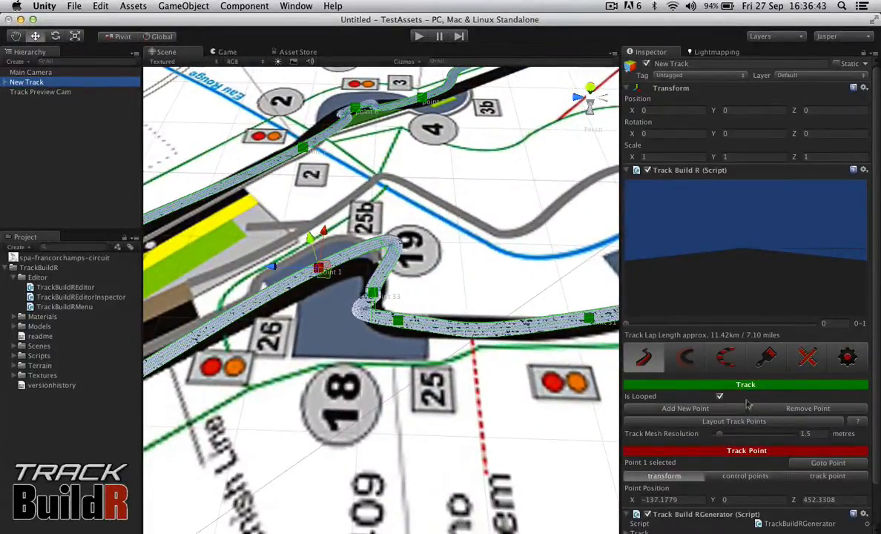
pyautogui.click(745, 475)
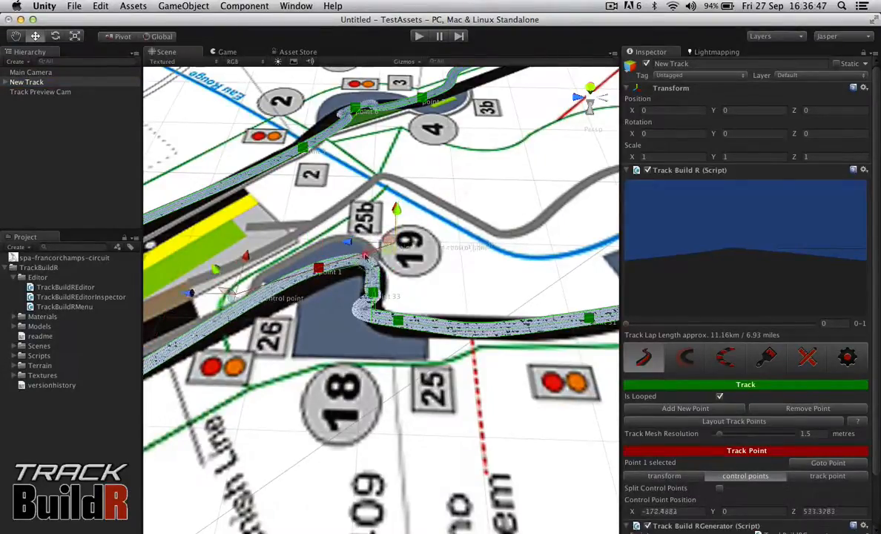
pyautogui.click(378, 297)
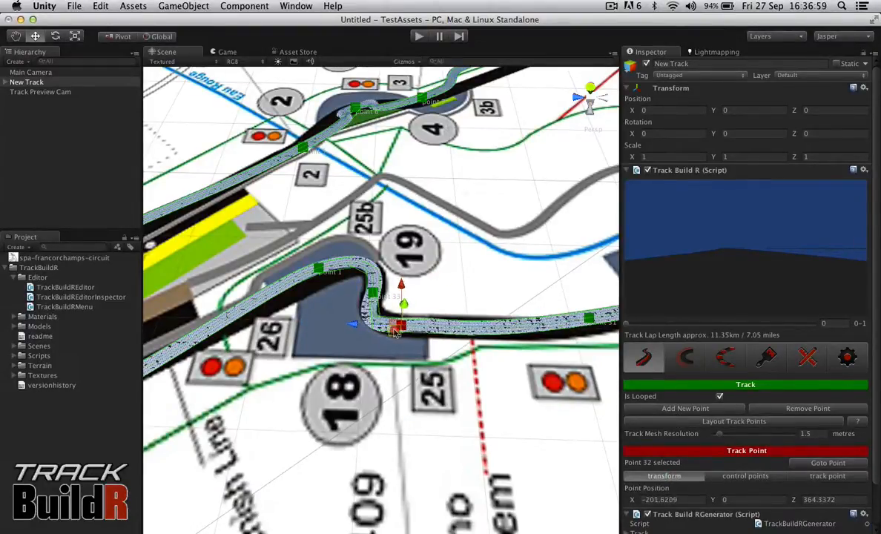
pyautogui.click(318, 267)
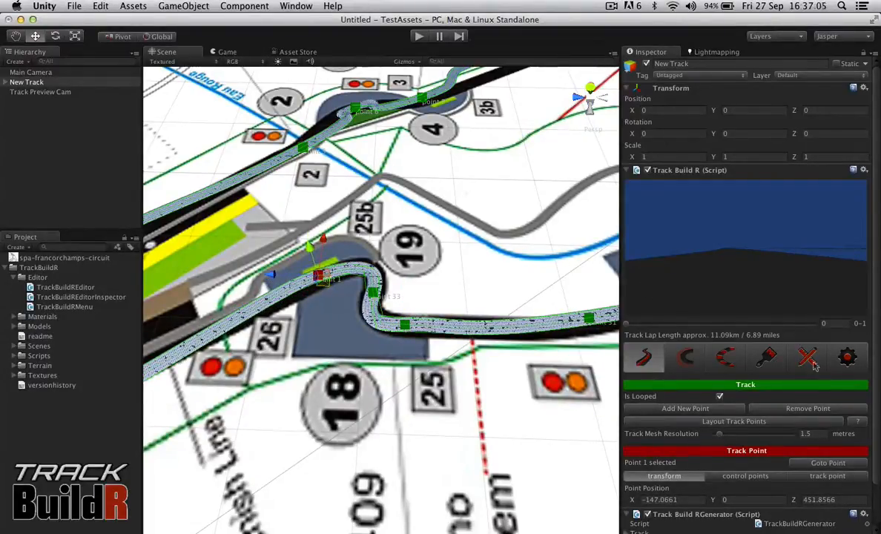
pyautogui.click(807, 358)
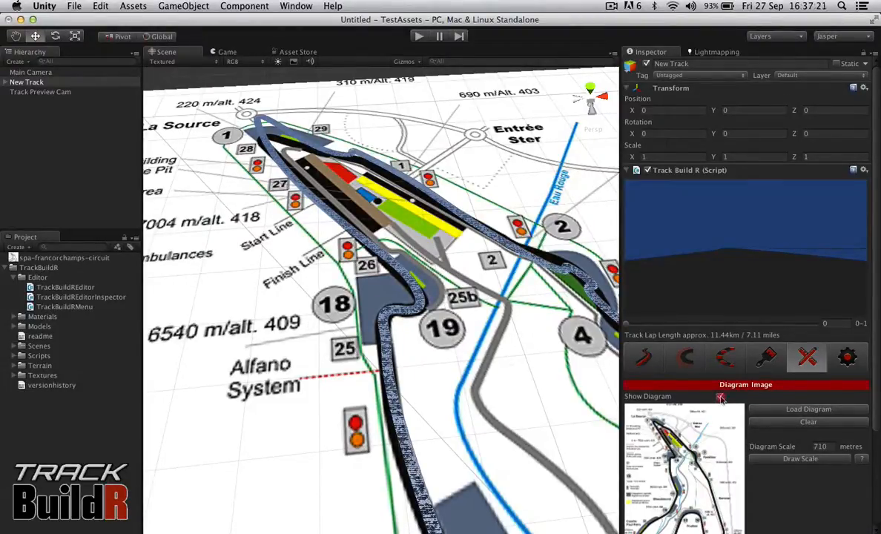
# Toggle the diagram off and back on to check the track, then select Main Camera
pyautogui.click(719, 396)
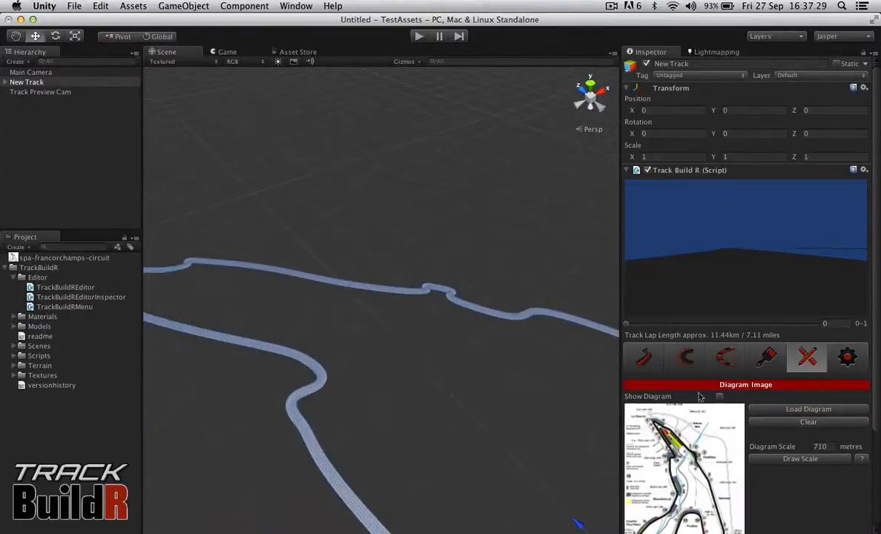
pyautogui.click(718, 394)
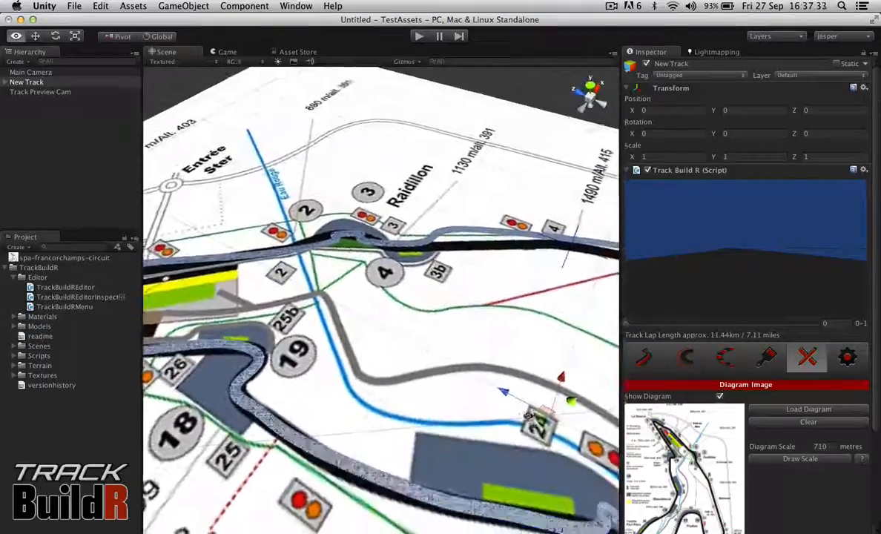
pyautogui.click(133, 6)
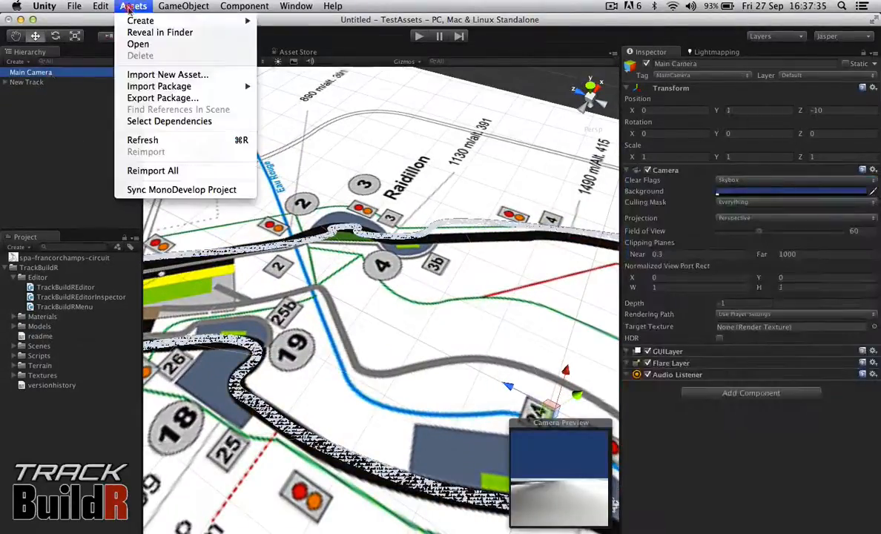
# Align Main Camera with the scene view and play the scene
pyautogui.click(184, 6)
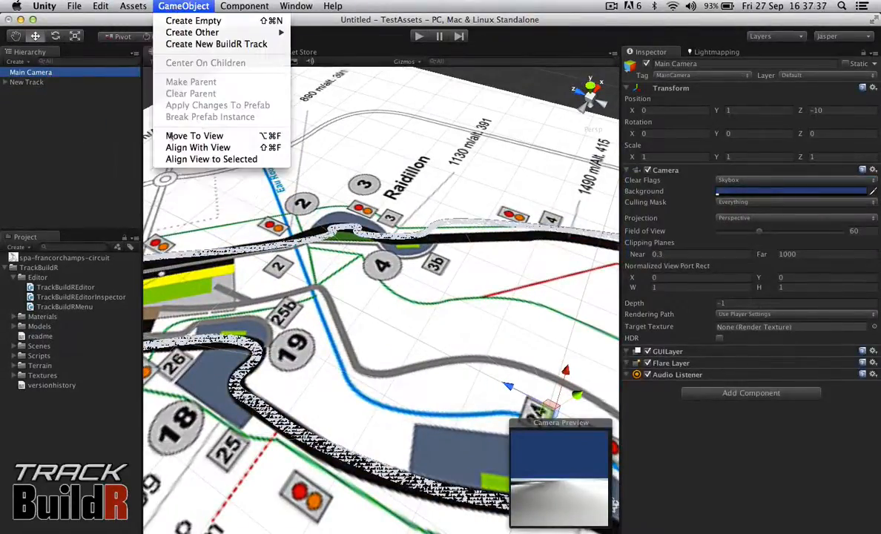
pyautogui.click(198, 147)
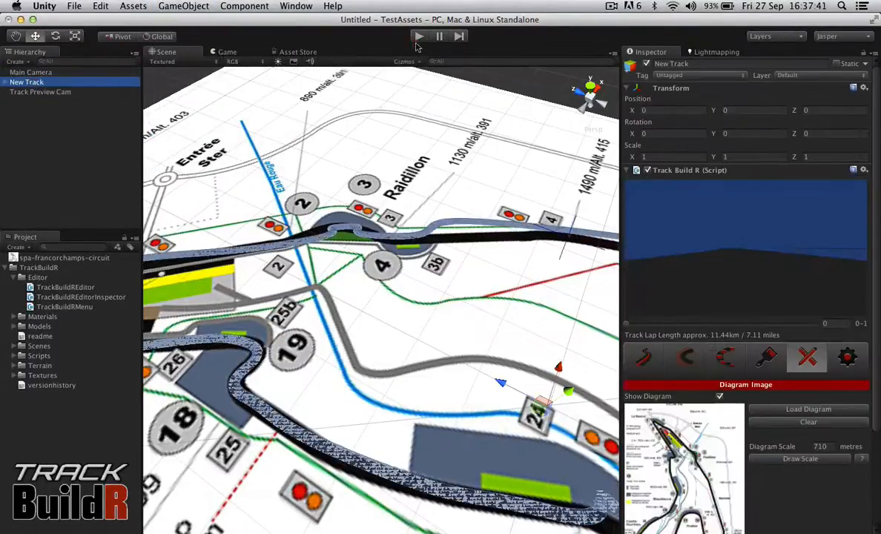
pyautogui.click(419, 35)
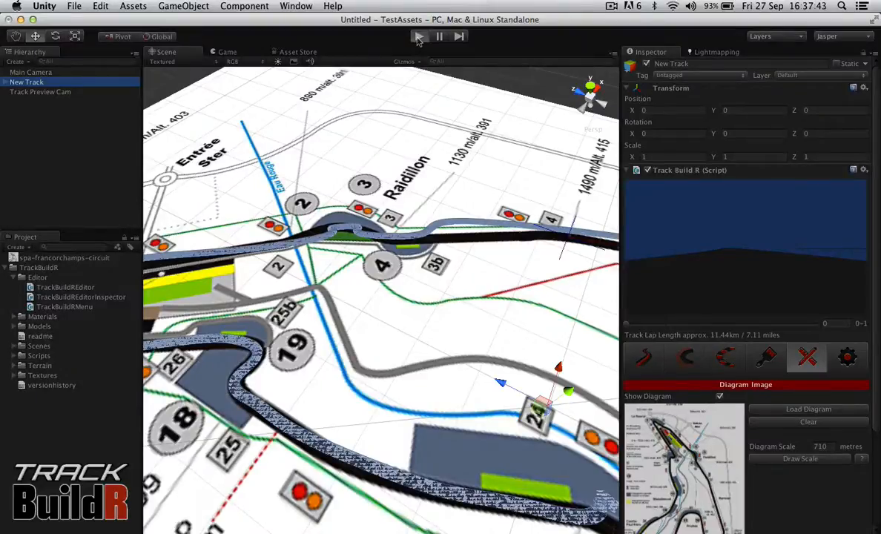
pyautogui.click(418, 36)
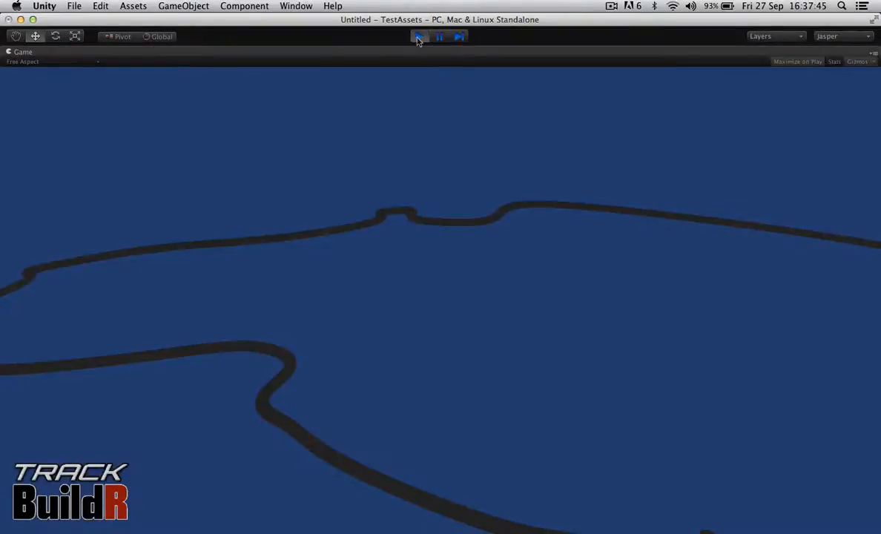